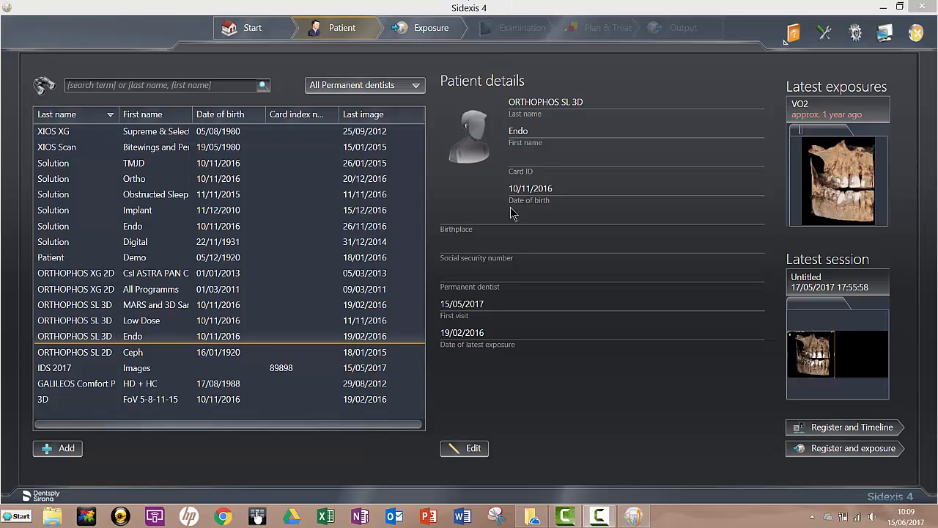
mouse_move(516, 378)
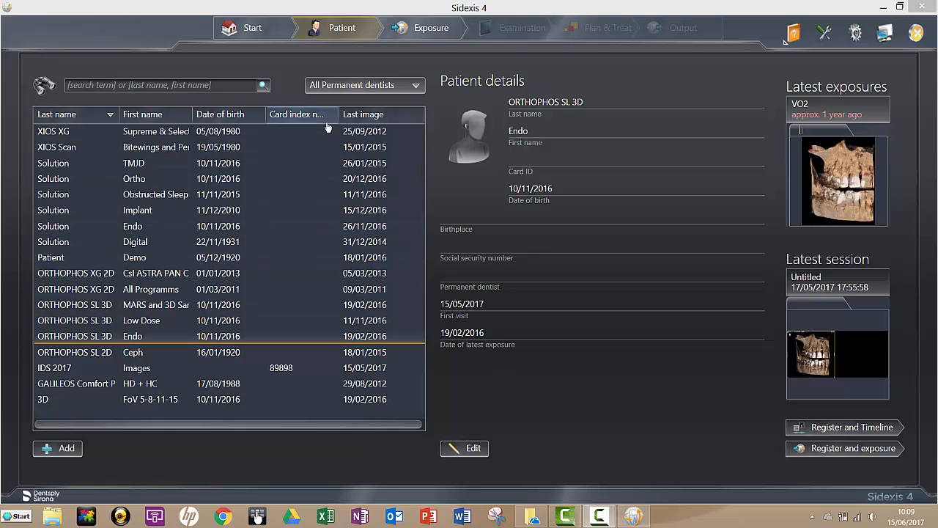
Step: Browse the start page, patient list and exposure import pages, returning to the Endo patient's details
click(252, 28)
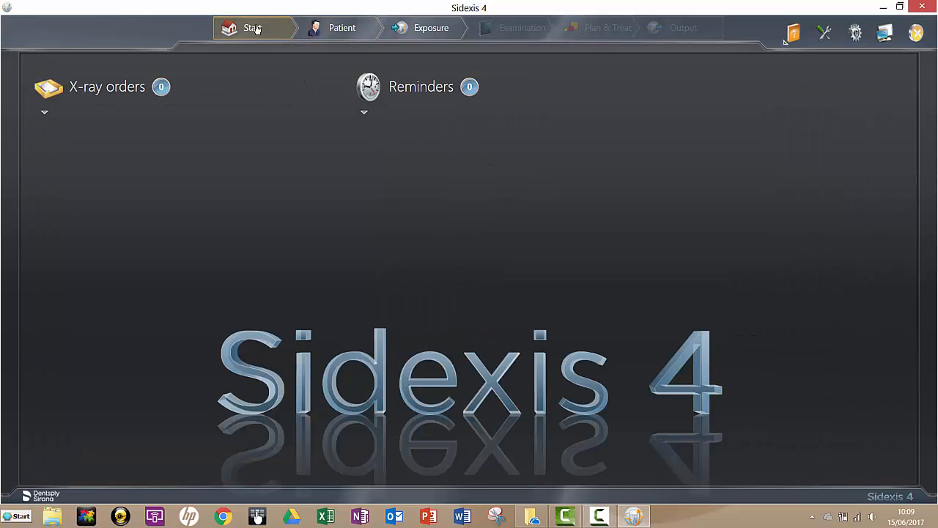
click(341, 28)
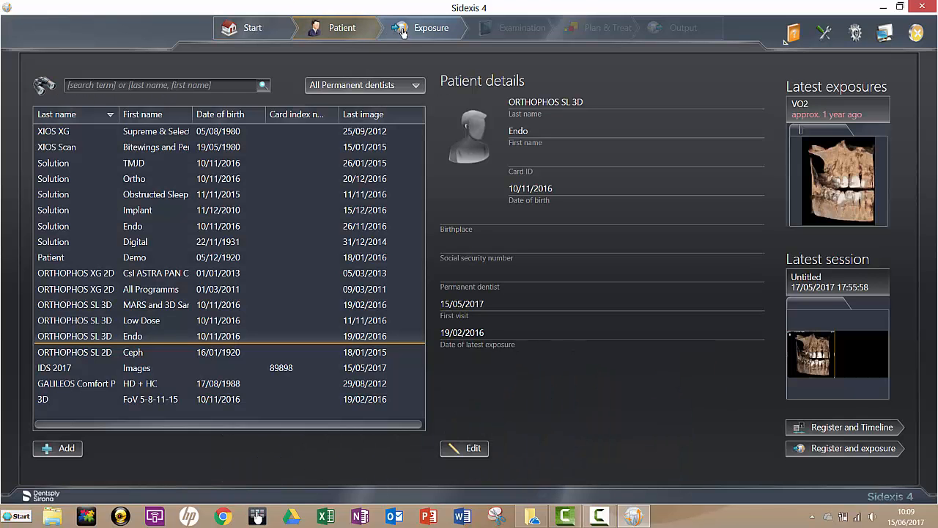
click(431, 28)
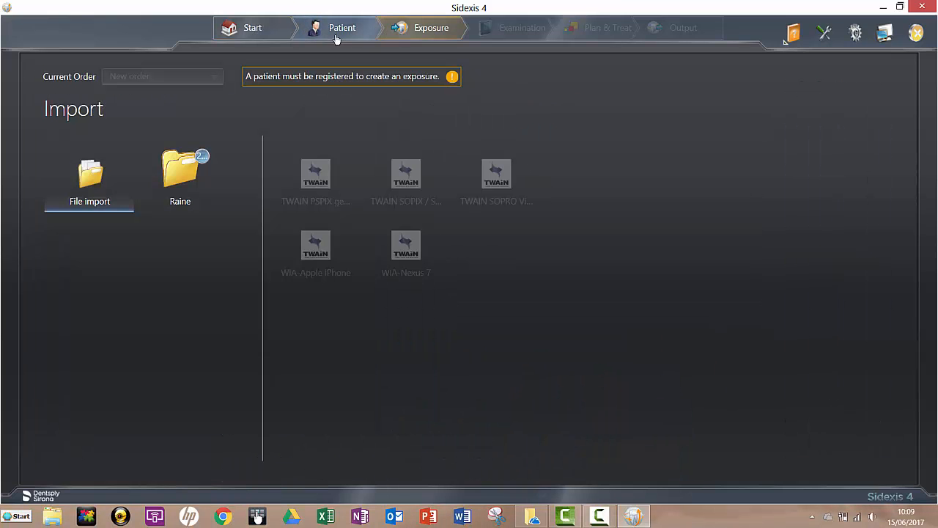
click(343, 27)
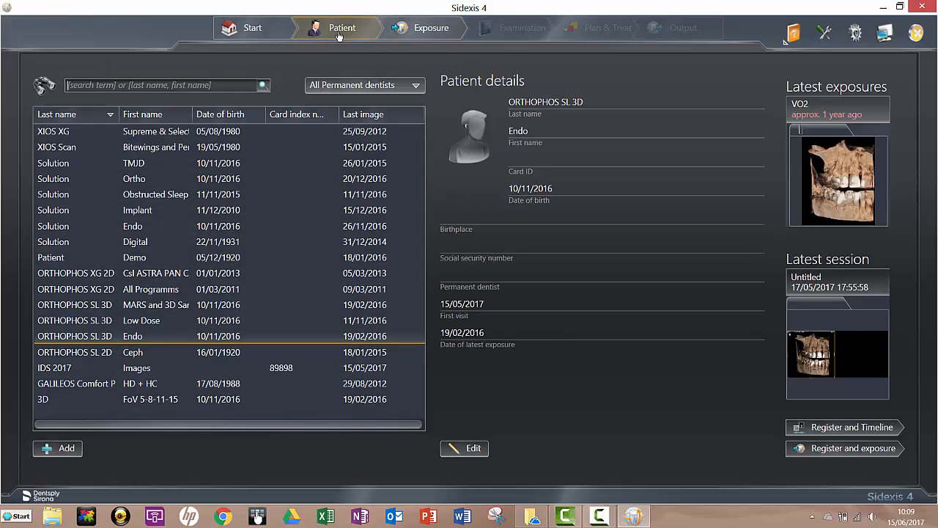
mouse_move(188, 229)
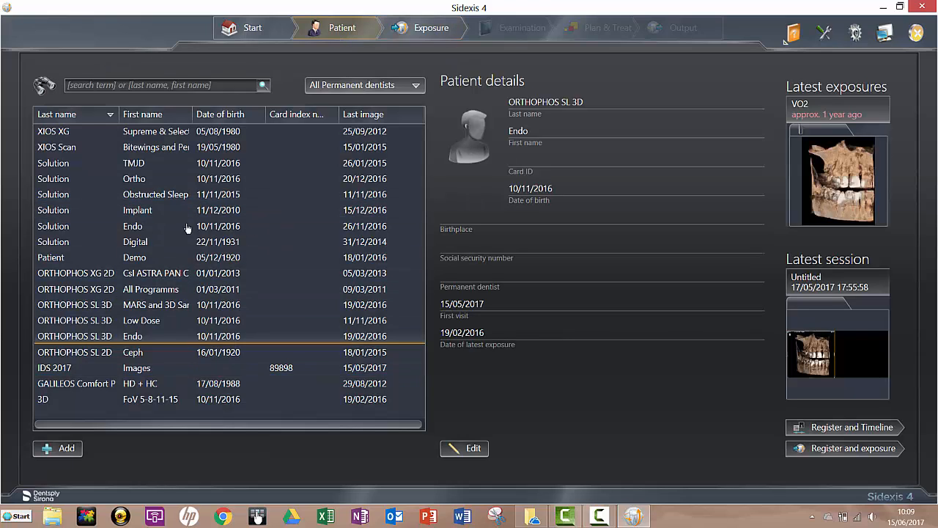
click(161, 303)
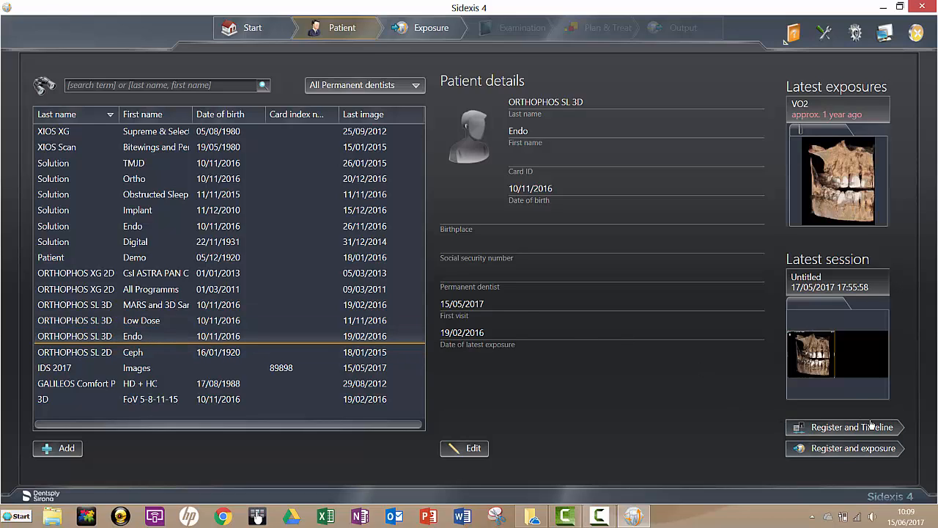
mouse_move(847, 455)
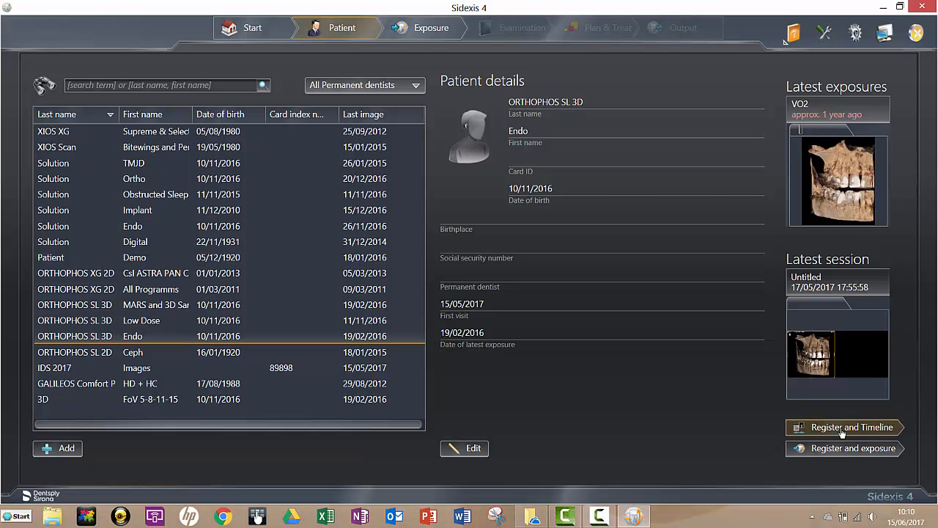
Step: Register the patient and select the latest 19/02/2016 3D exposure to show its info and Open in options
click(852, 428)
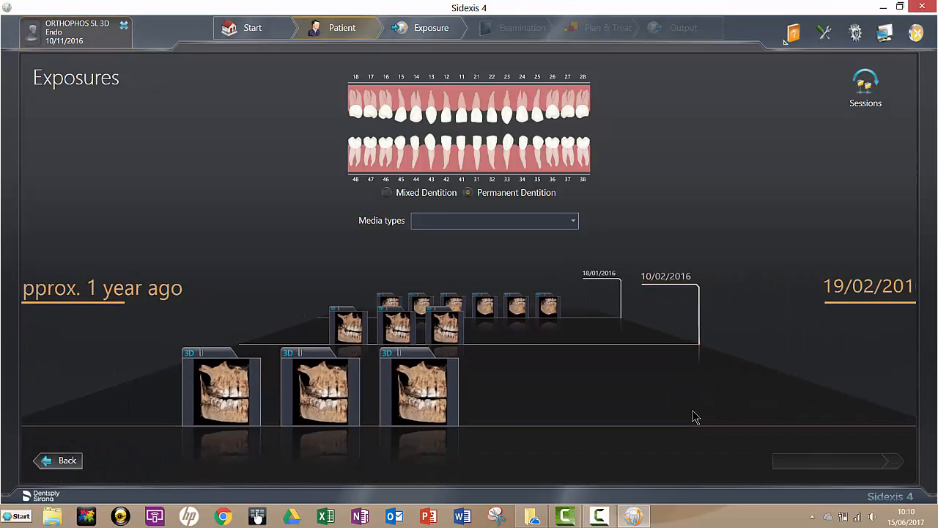
click(419, 393)
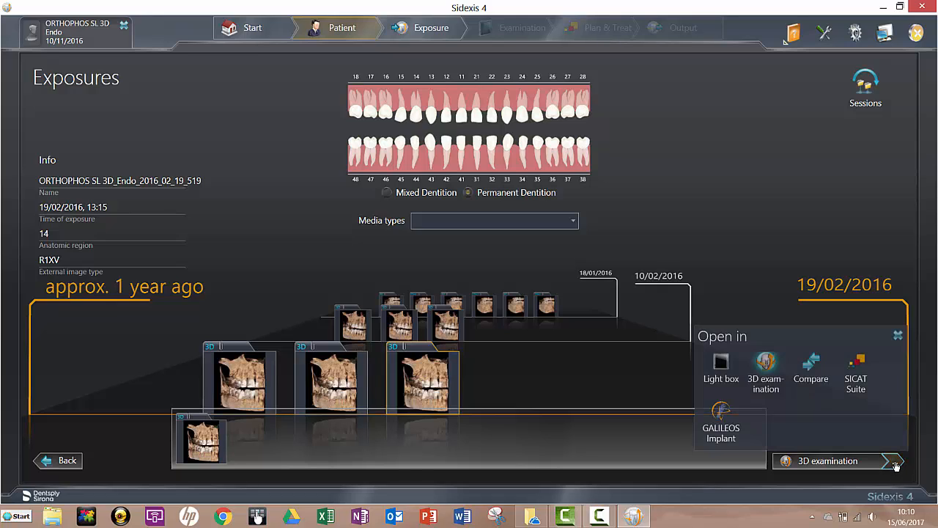
mouse_move(722, 411)
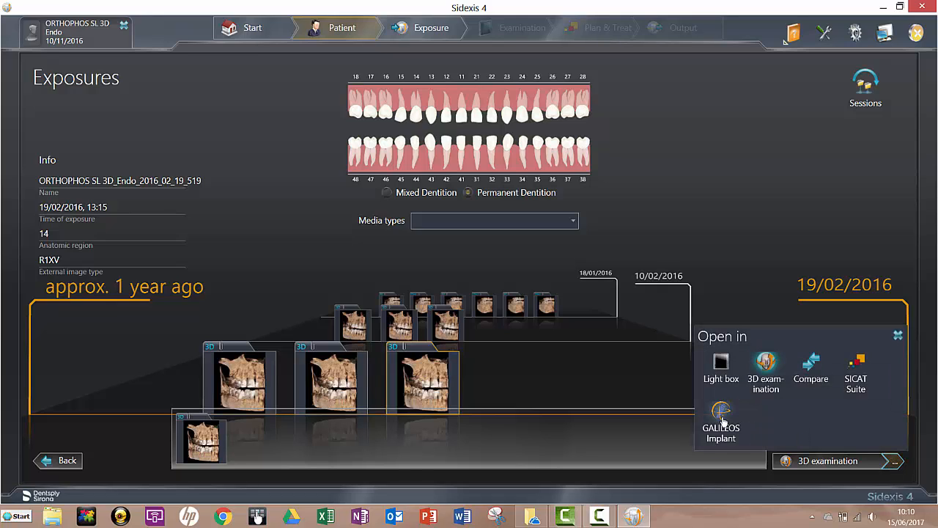
click(721, 410)
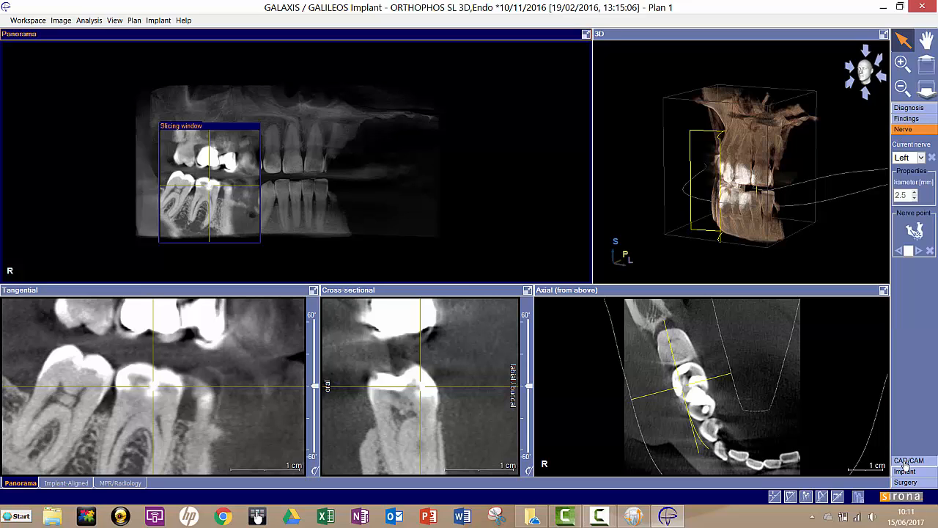
Step: Advance the planning panel through the Implant stage to the Surgery stage
click(909, 140)
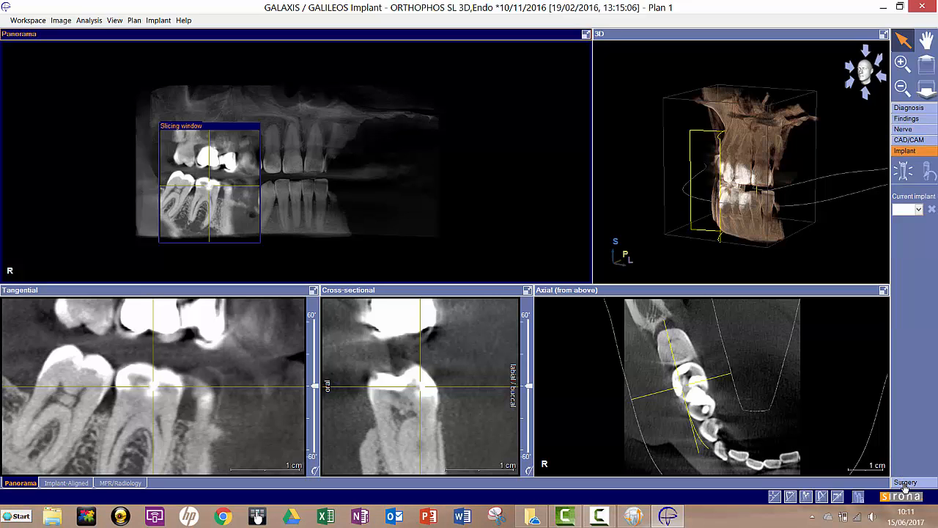
click(906, 161)
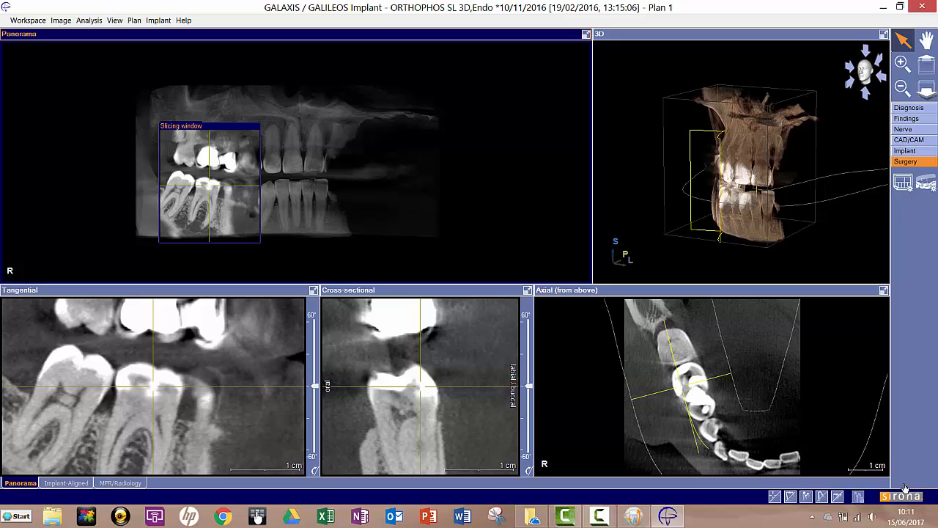
mouse_move(493, 255)
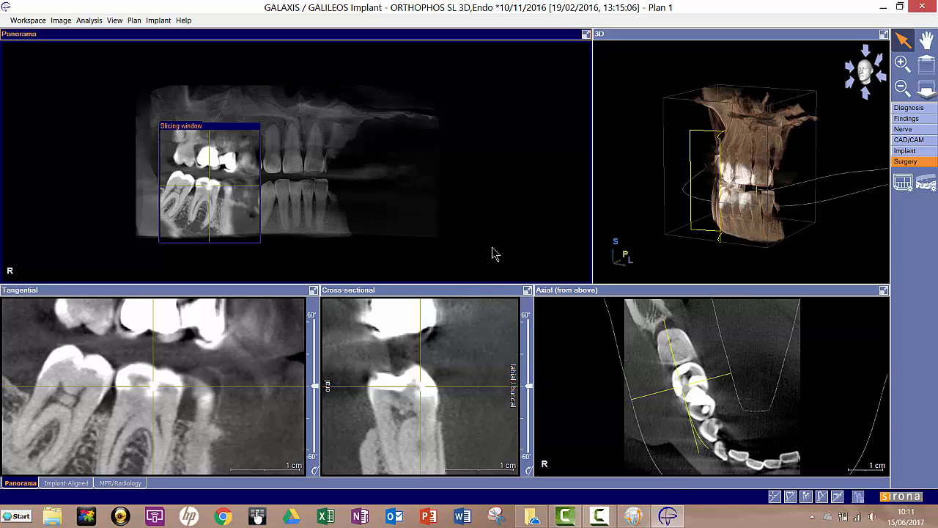
mouse_move(466, 286)
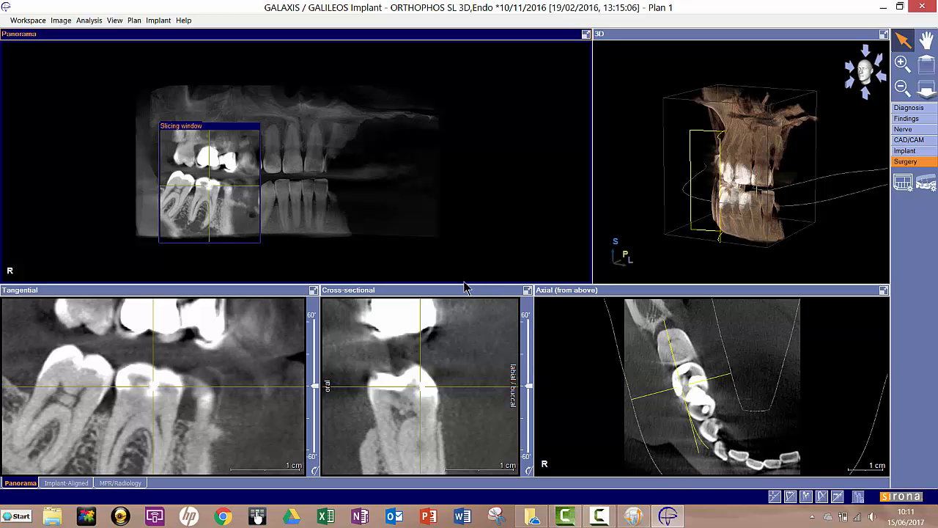